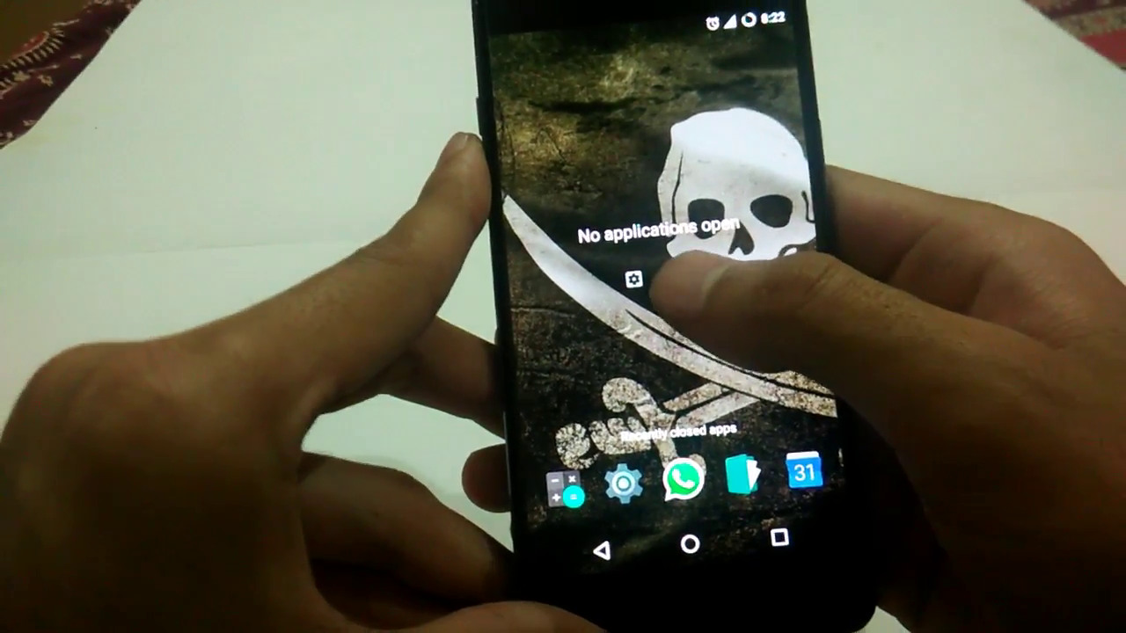
# - Clear all running apps from the recent apps screen to free RAM
pyautogui.click(637, 282)
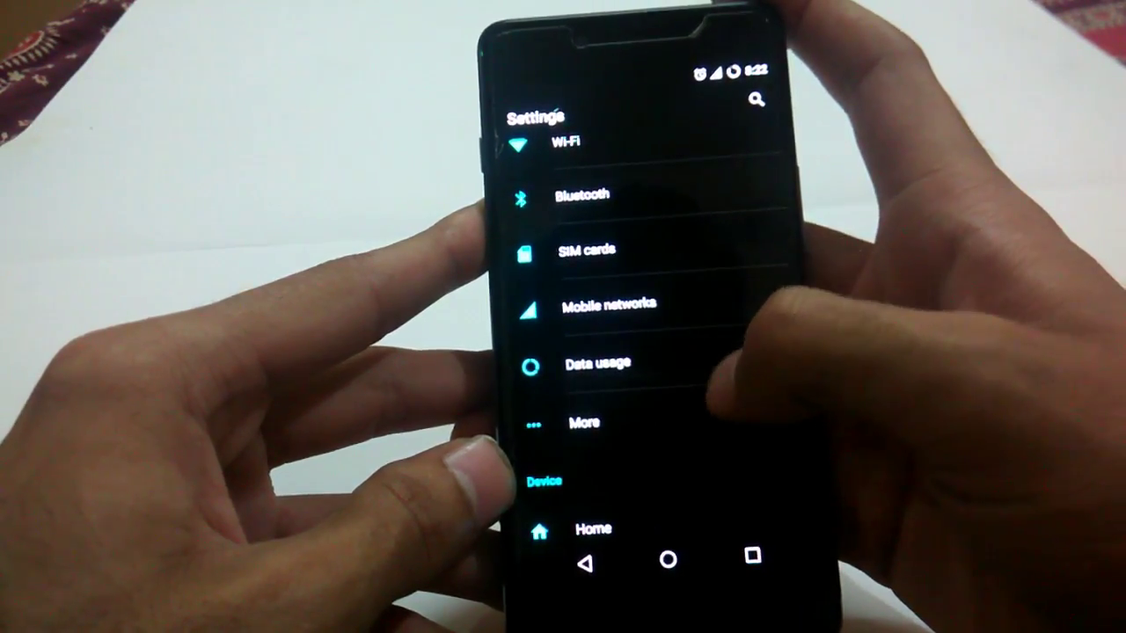
# - Browse down the main Settings list through the Wireless & networks options
pyautogui.scroll(-3)
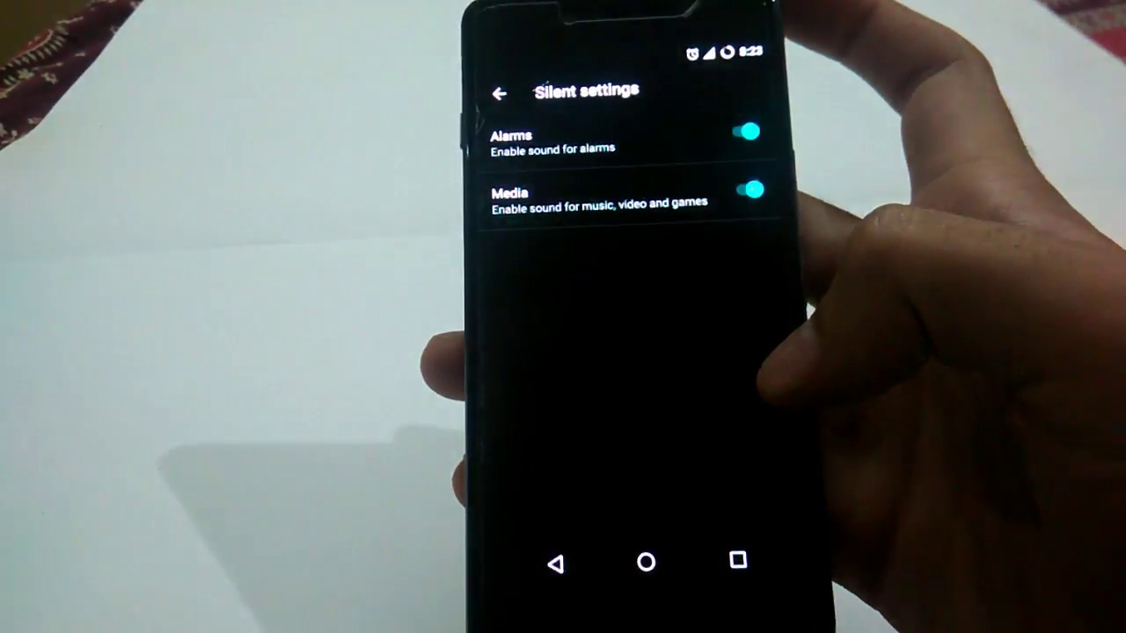
# - Leave Silent settings, review the Internal storage category breakdown, and return to the Settings list
pyautogui.click(499, 88)
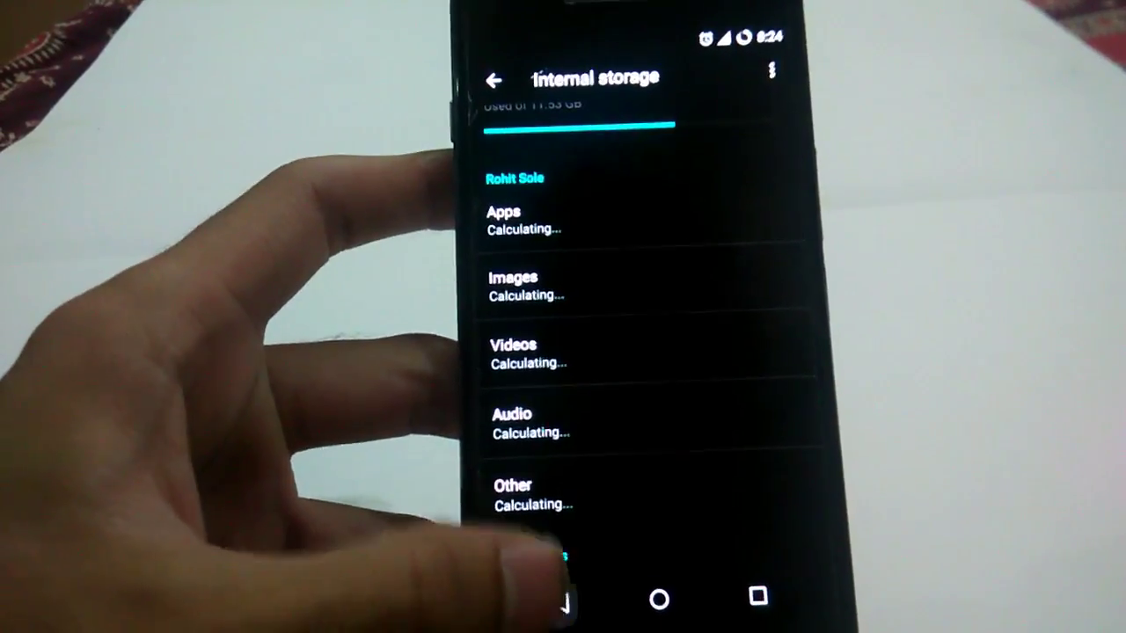
pyautogui.click(496, 79)
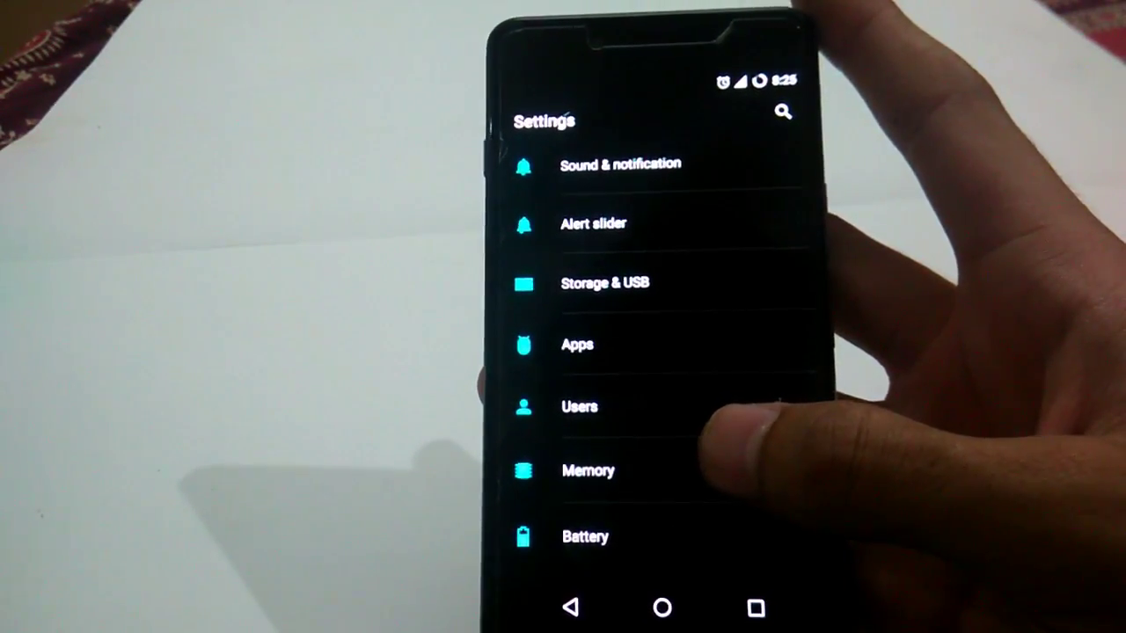
pyautogui.click(590, 471)
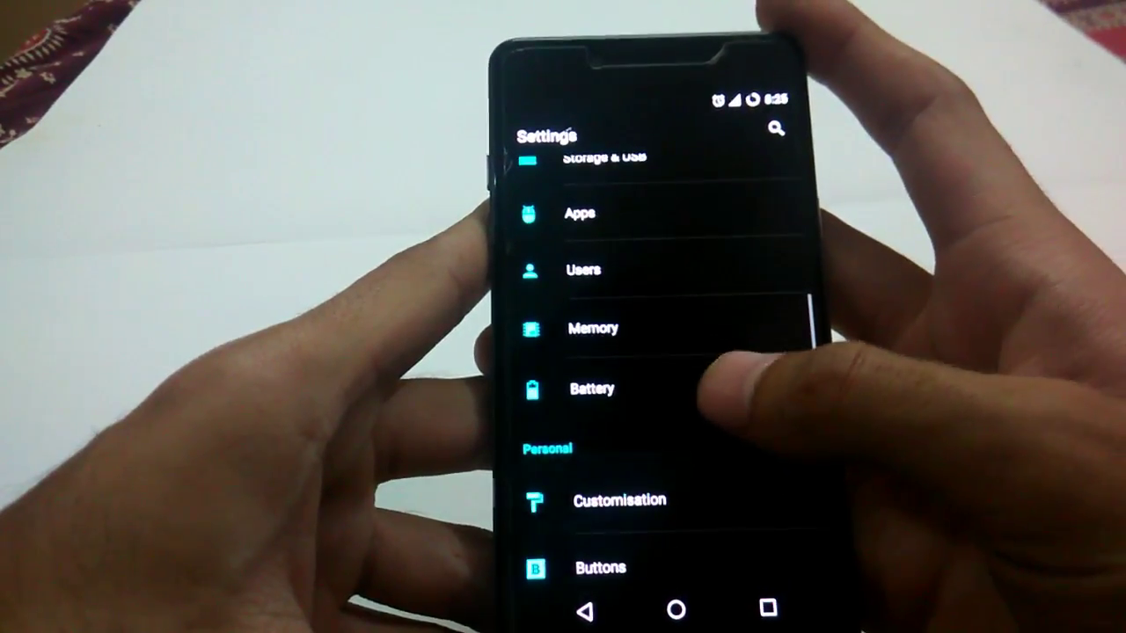
# - View Battery details (83%, about 7 hours left, usage since full charge) and return to Settings
pyautogui.click(591, 389)
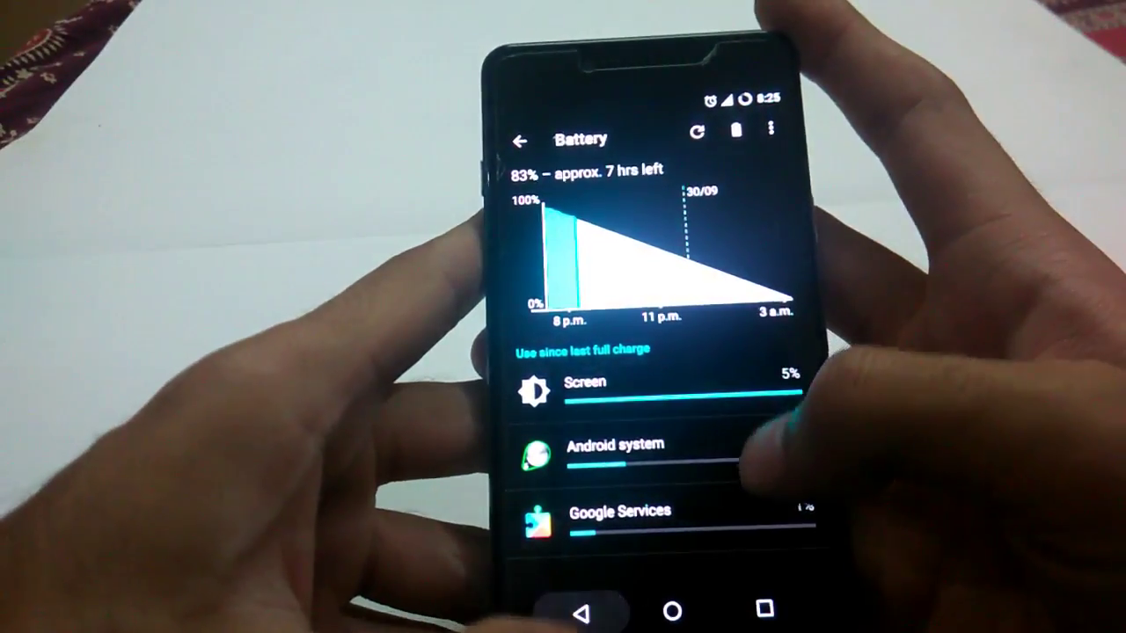
pyautogui.click(524, 137)
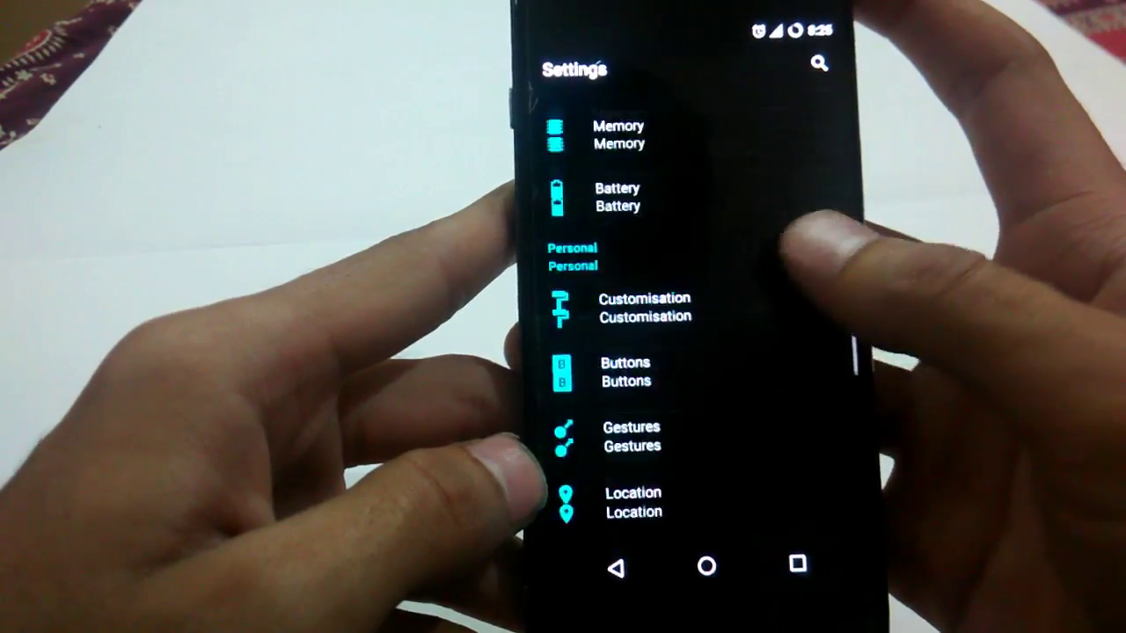
# - Scroll the Settings list past Personal to the System section down to System updates
pyautogui.click(632, 501)
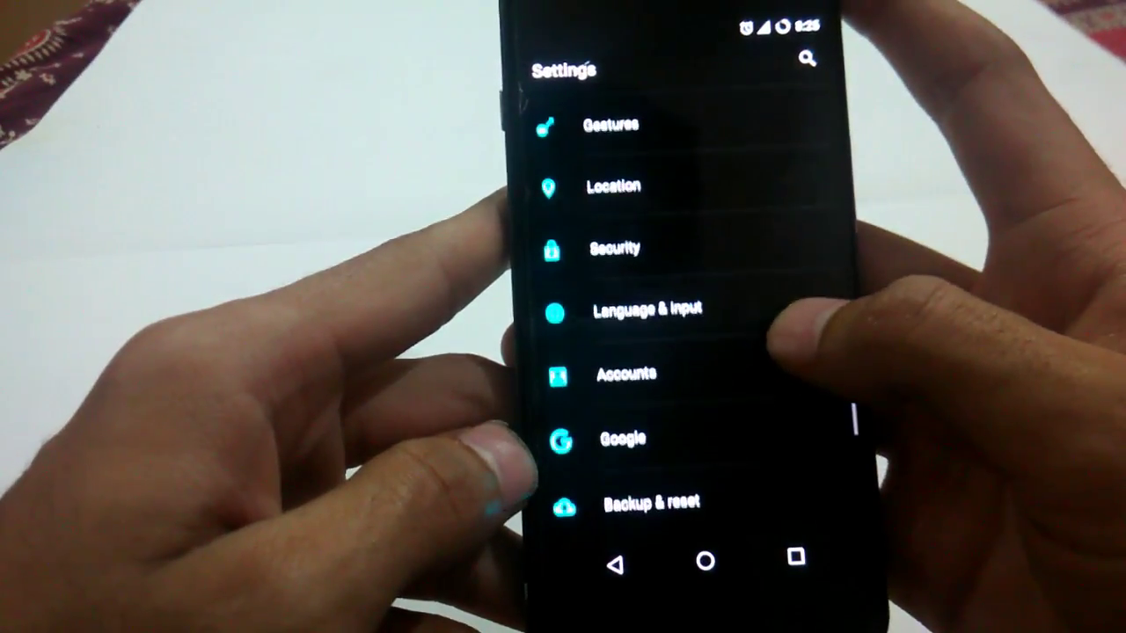
pyautogui.scroll(-3)
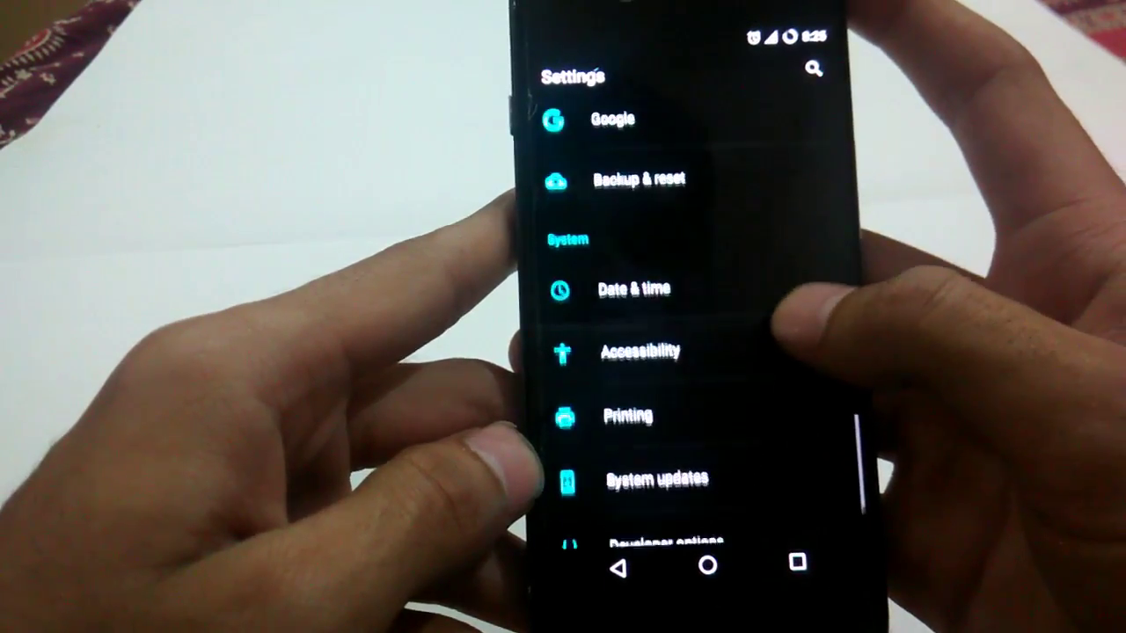